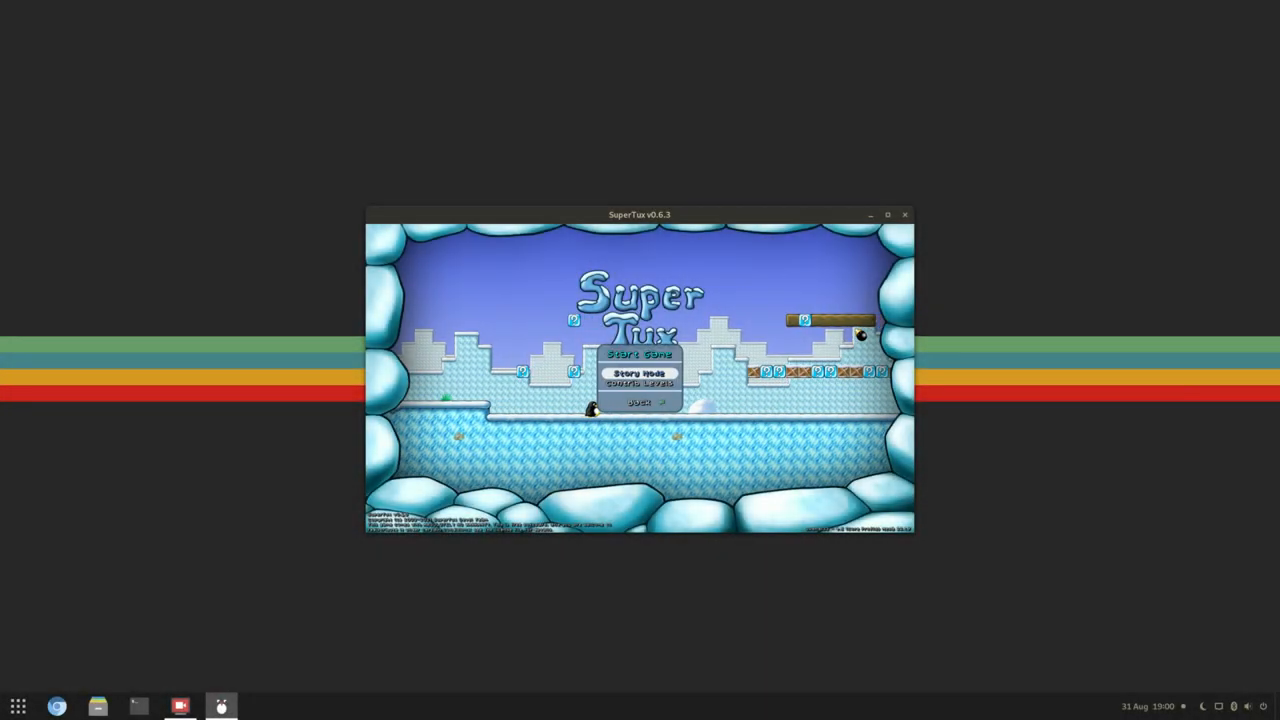
- Start Story Mode and walk Tux right through the snowy first level
click(639, 372)
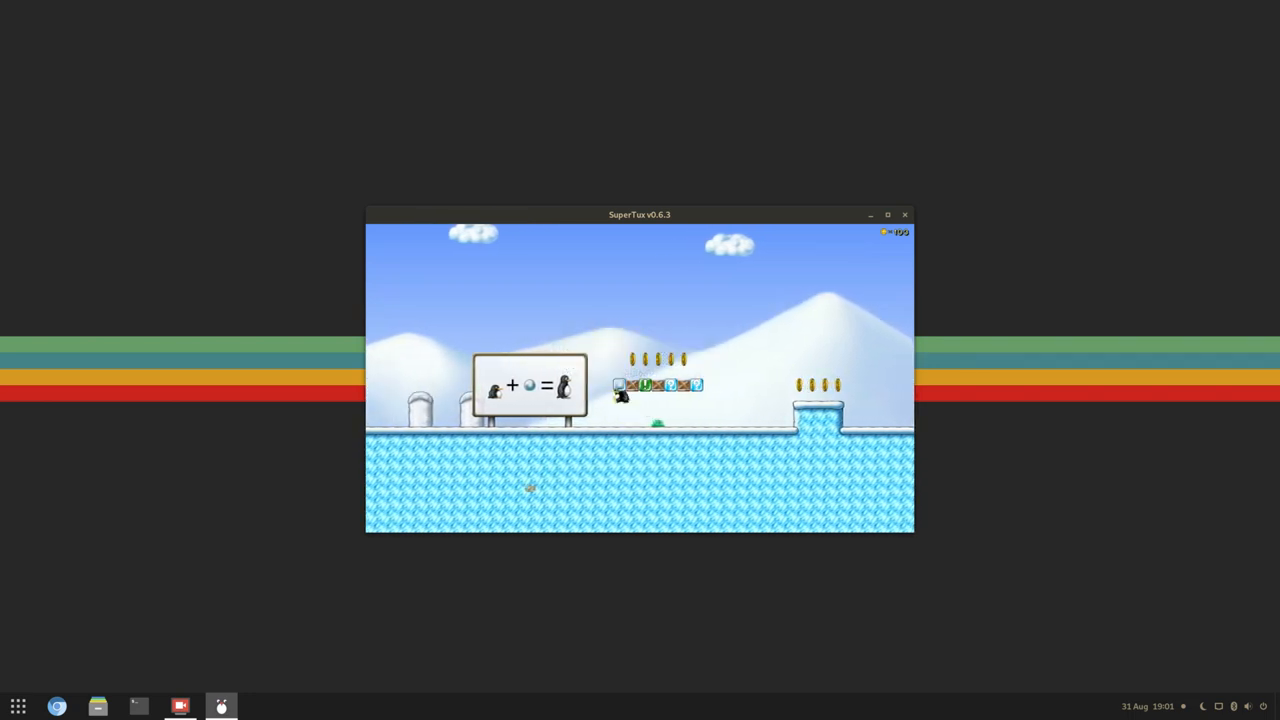
key(Right)
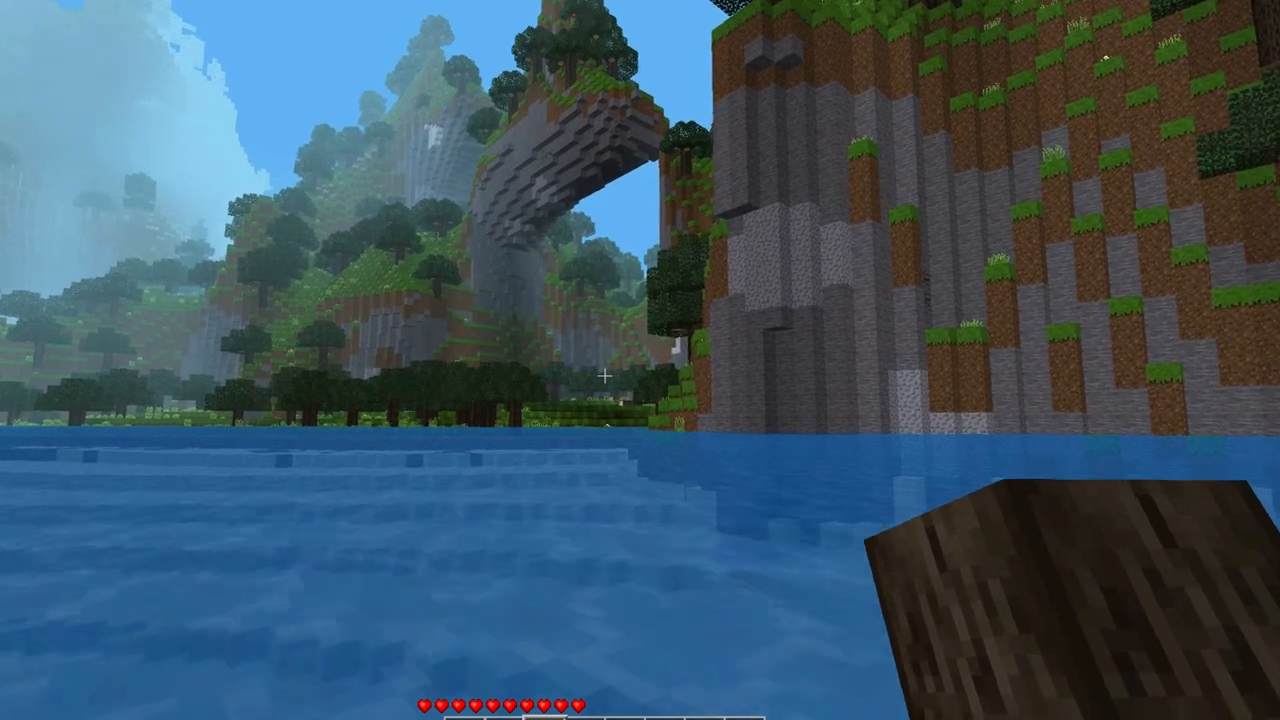
mouse_move(640, 360)
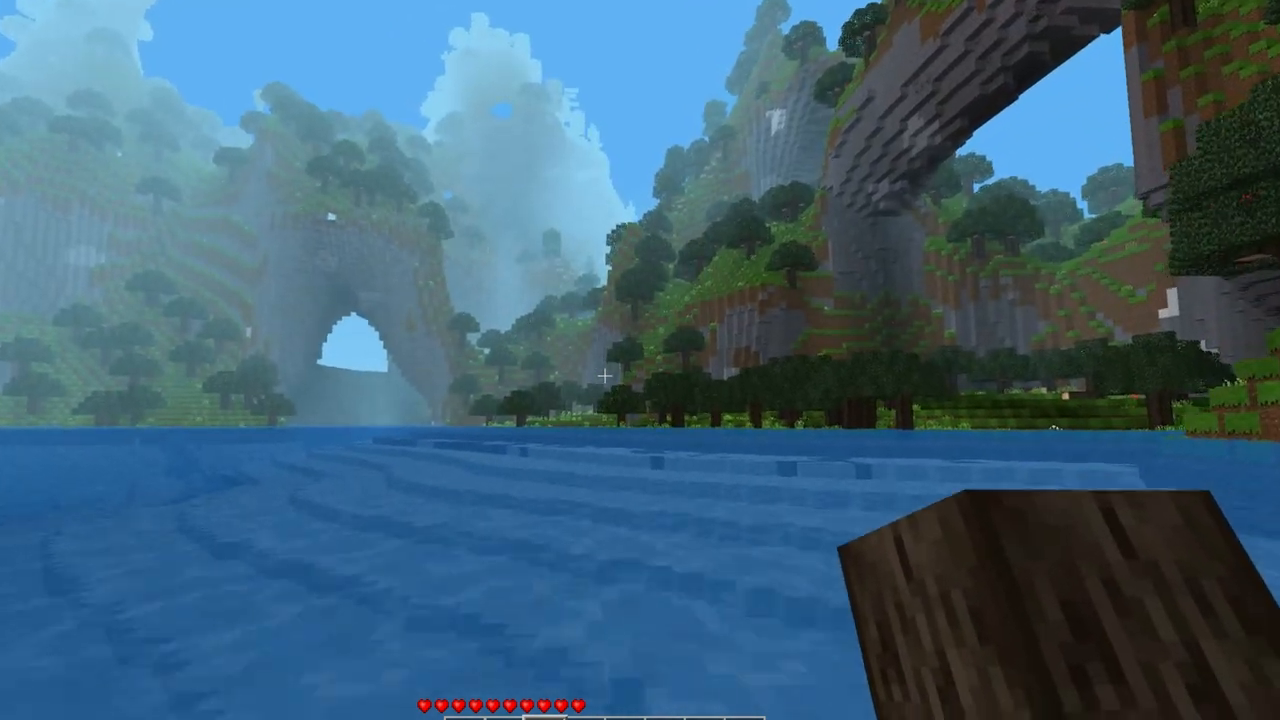
mouse_move(640, 360)
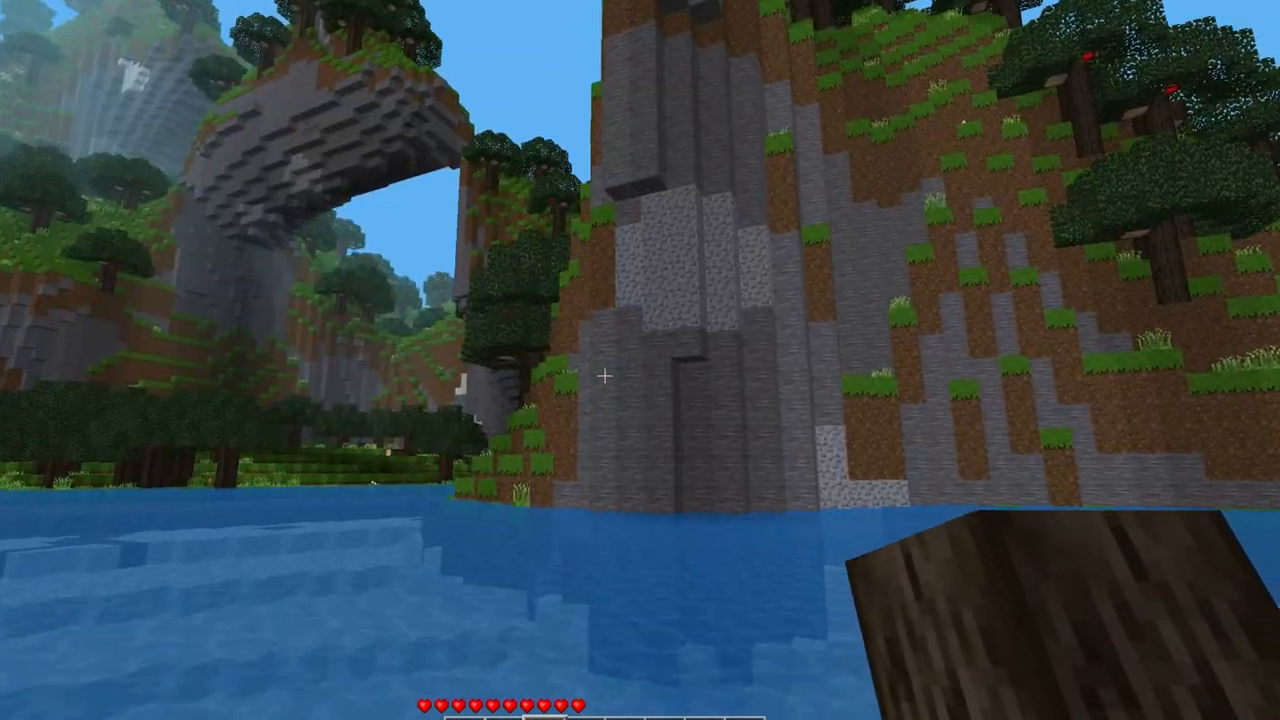